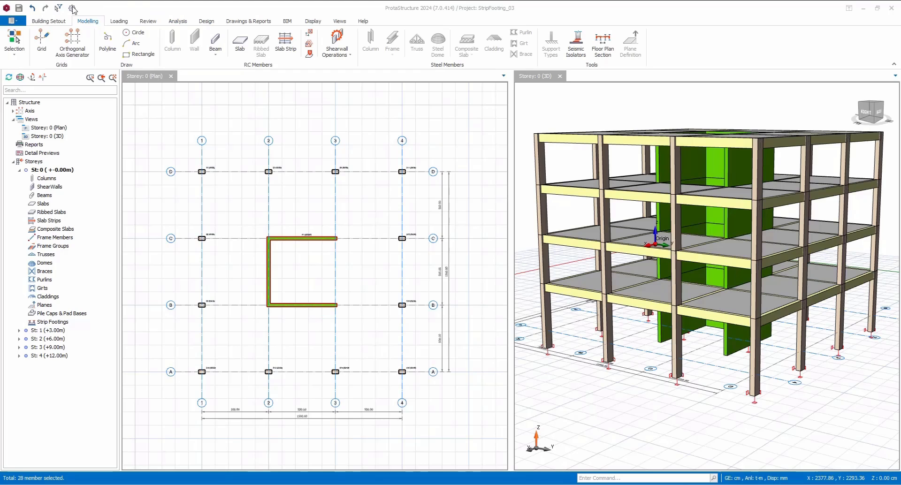
- Bring up the Foundation Beams parameters (bar diameters, spacings, covers) under Options > Beam > Parameters
{"action": "left_click", "coordinate": [72, 8]}
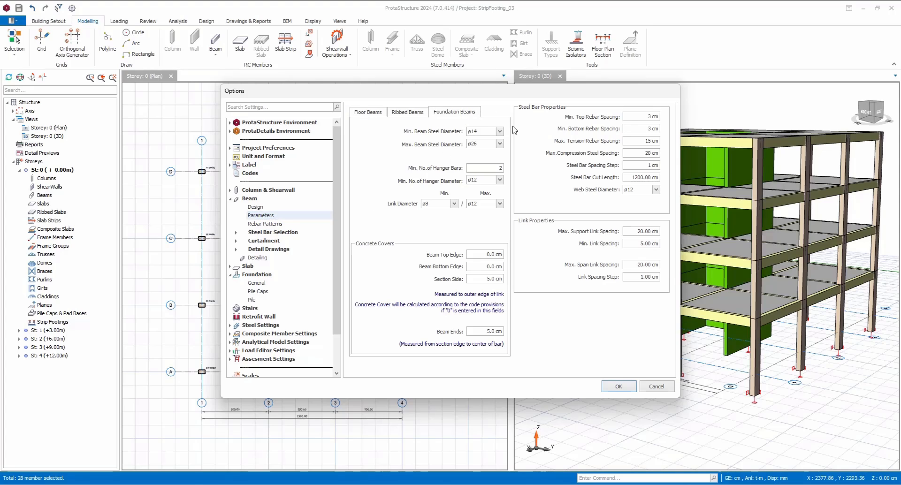
{"action": "left_click", "coordinate": [498, 143]}
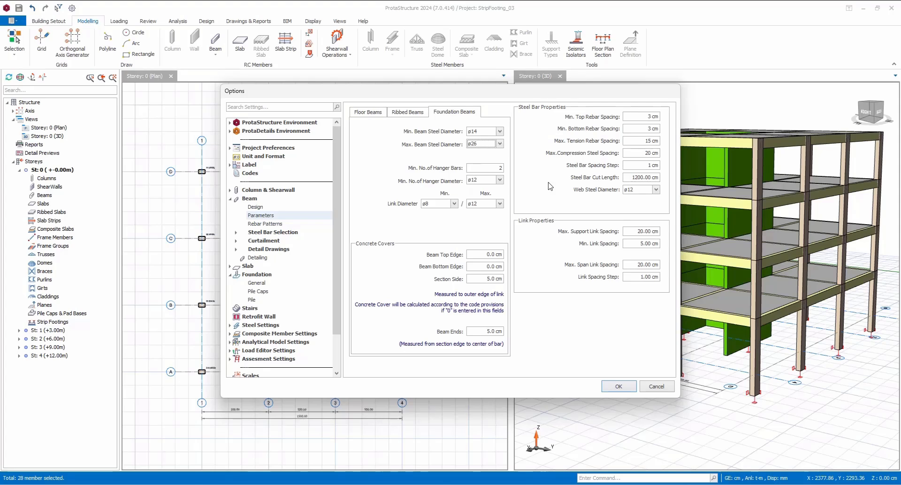
{"action": "mouse_move", "coordinate": [432, 246]}
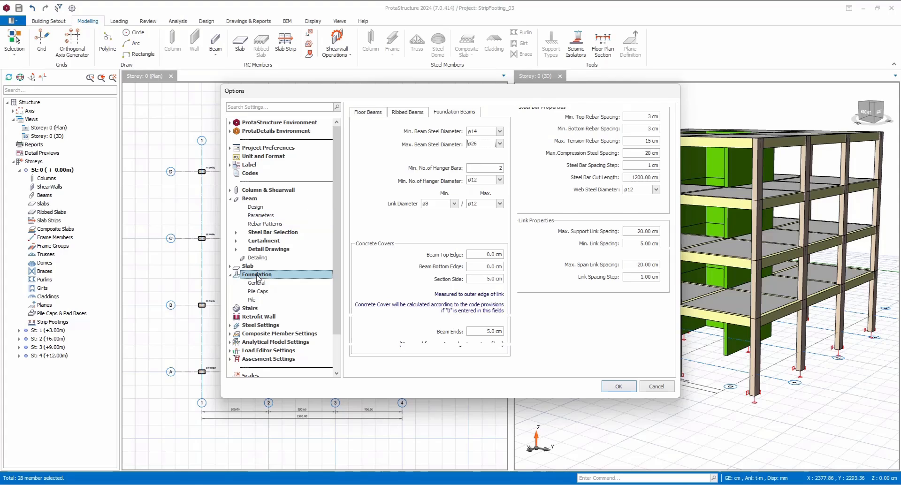
- Review the Foundation > General soil and design settings and accept them with OK
{"action": "left_click", "coordinate": [257, 282]}
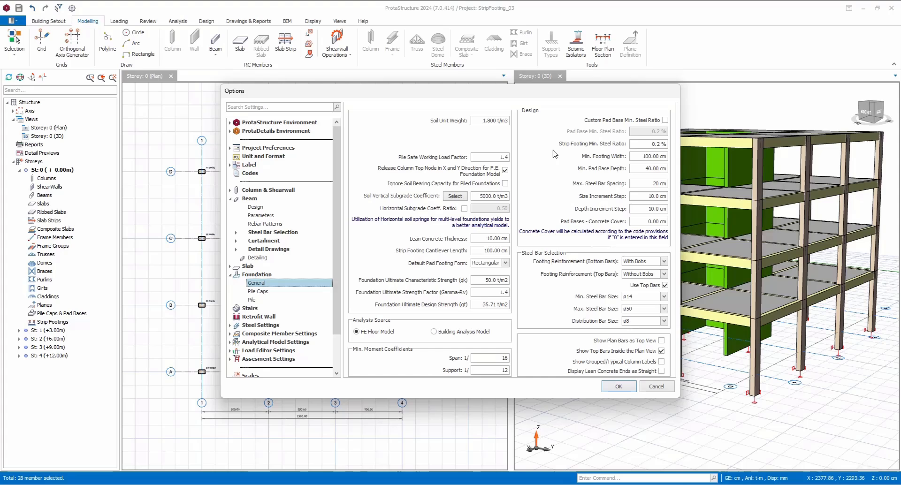
{"action": "mouse_move", "coordinate": [550, 173]}
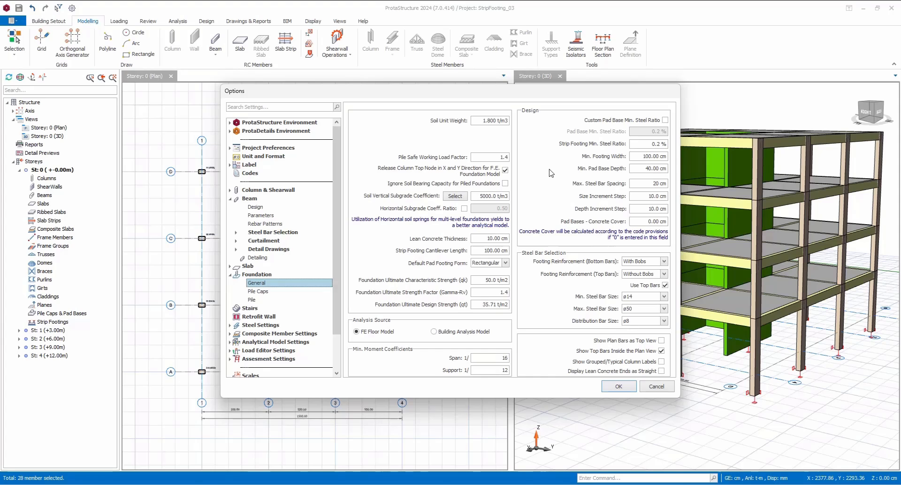
{"action": "mouse_move", "coordinate": [547, 208]}
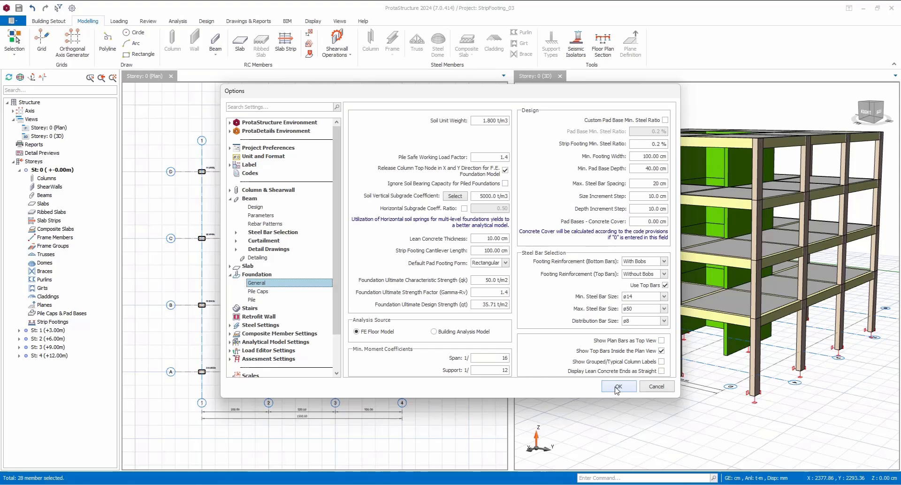
{"action": "left_click", "coordinate": [618, 387]}
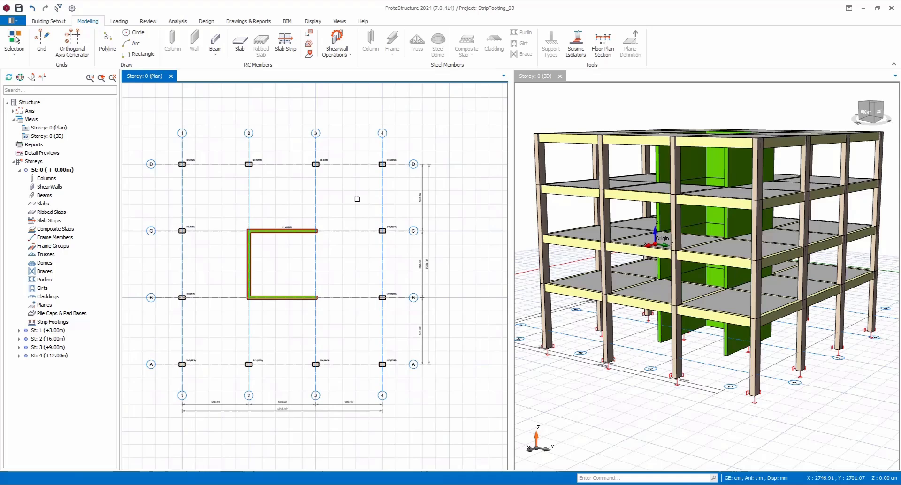
- Insert 60 cm wide foundation beams KT01–KT15 along axes A–D and axis 1 between the column intersections
{"action": "left_click", "coordinate": [215, 44]}
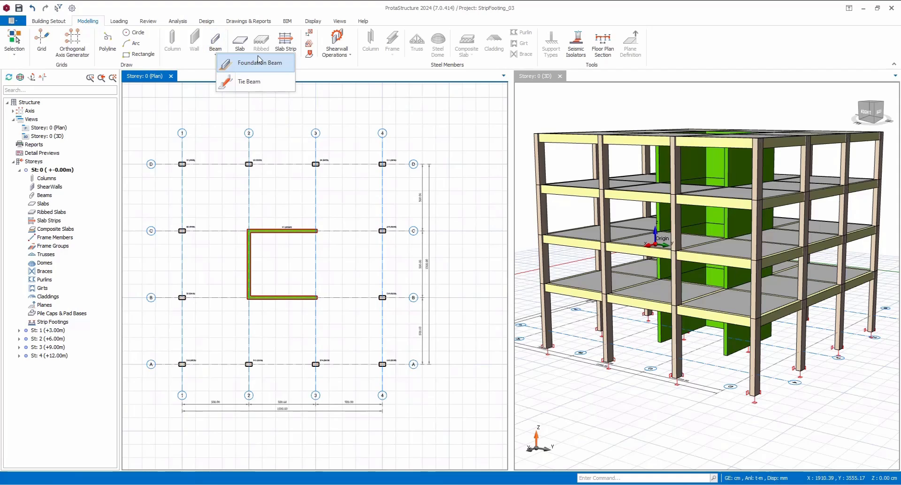
{"action": "left_click", "coordinate": [260, 63]}
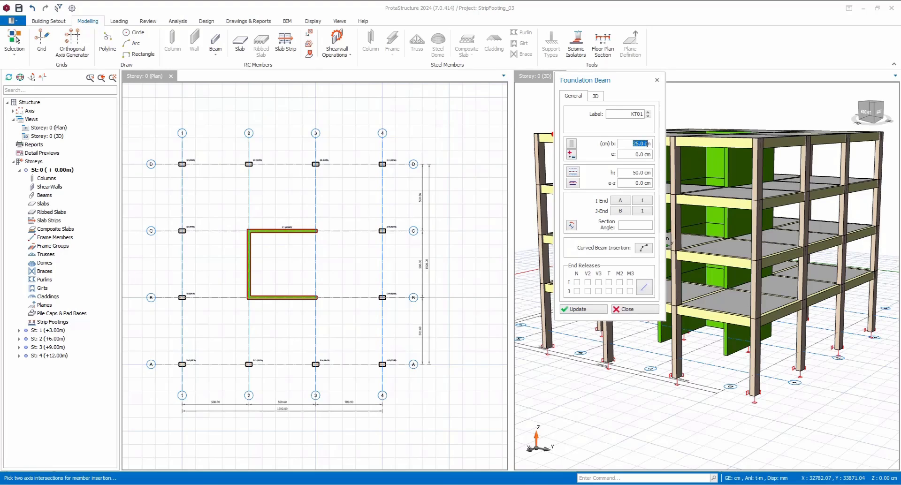
{"action": "type", "text": "60.0"}
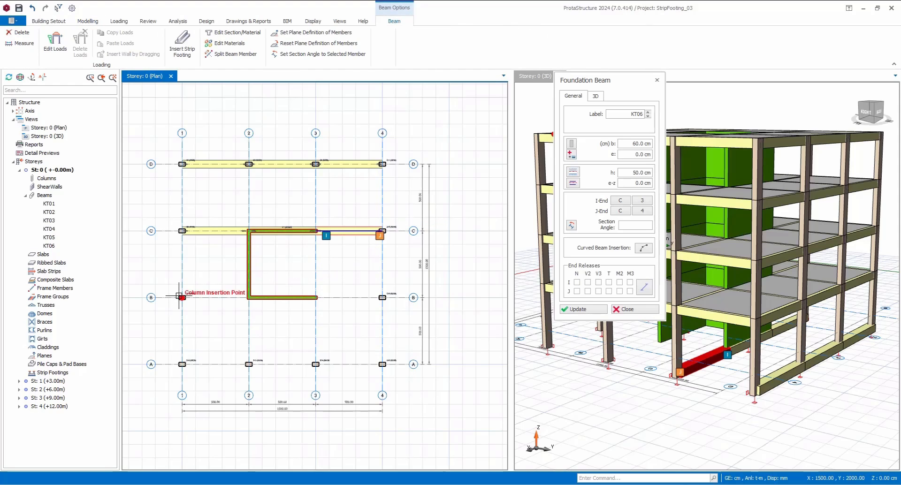
{"action": "left_click", "coordinate": [88, 21]}
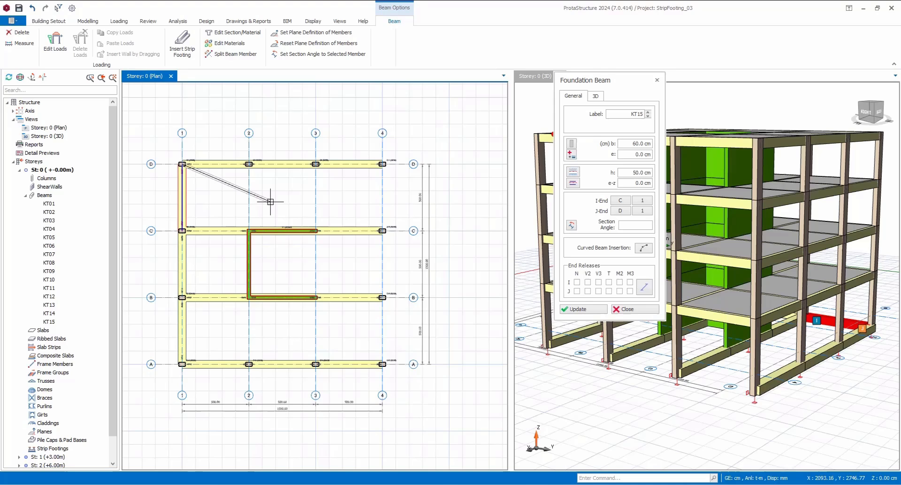
{"action": "left_click", "coordinate": [632, 310]}
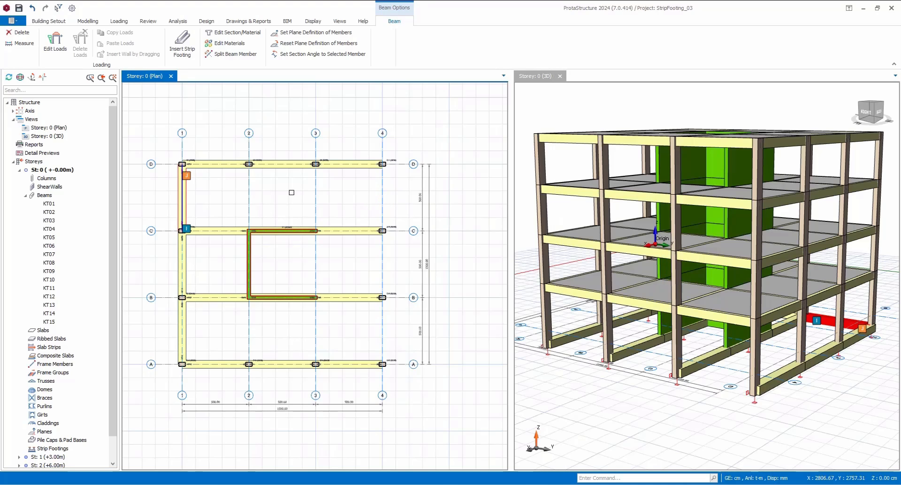
{"action": "left_click", "coordinate": [87, 22]}
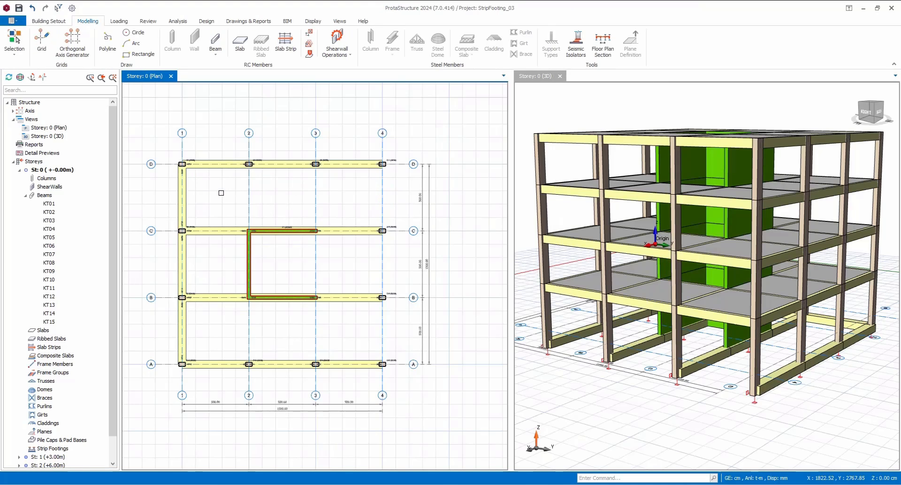
- Start a strip footing on the axis D beams KT01–KT03, 100 cm wide and 40 cm deep
{"action": "left_click", "coordinate": [216, 164]}
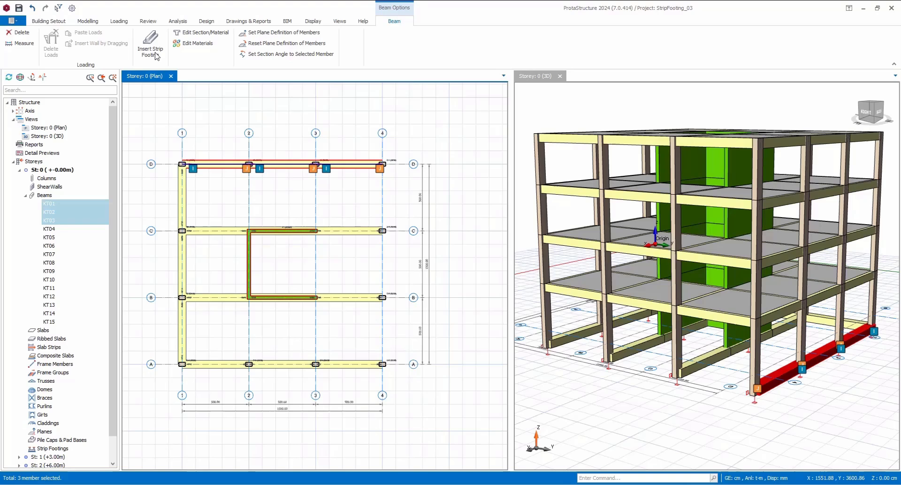
{"action": "left_click", "coordinate": [150, 48]}
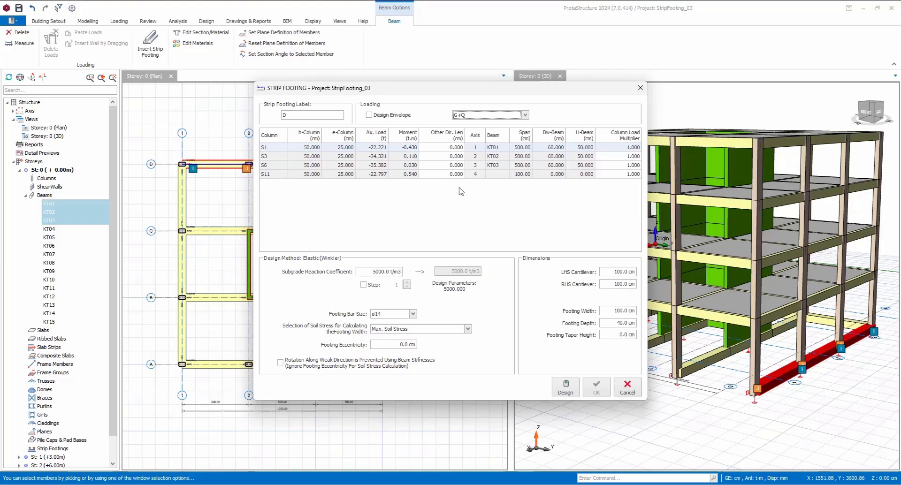
{"action": "mouse_move", "coordinate": [320, 303]}
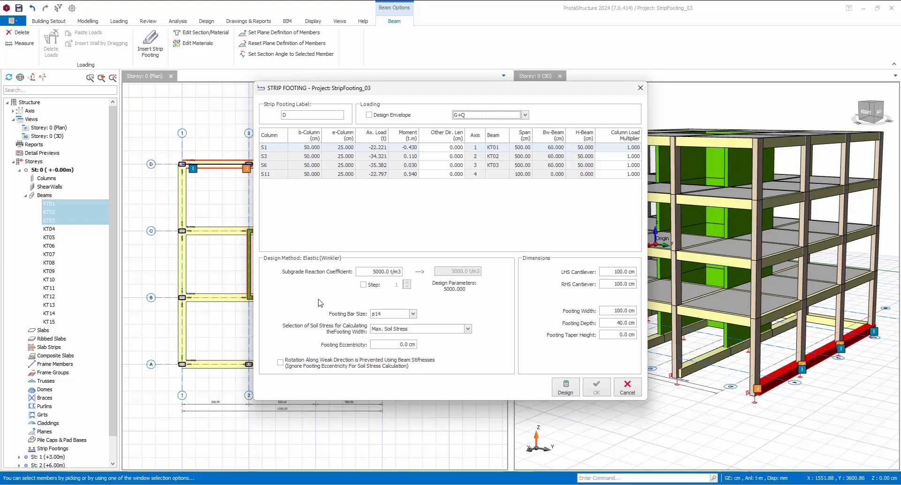
{"action": "mouse_move", "coordinate": [484, 325]}
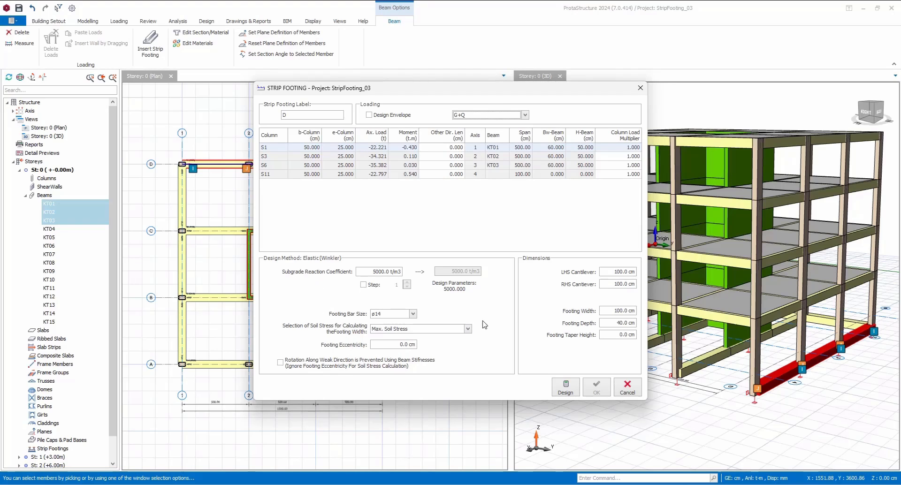
{"action": "mouse_move", "coordinate": [563, 292]}
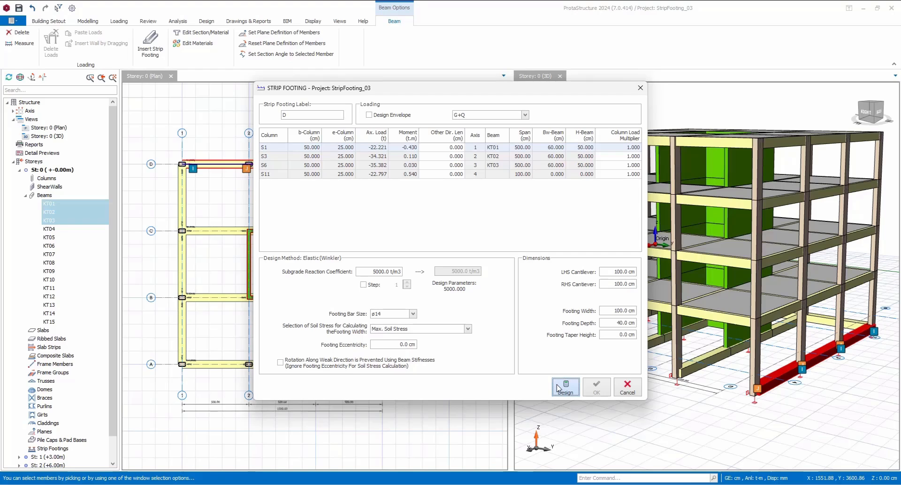
{"action": "mouse_move", "coordinate": [543, 339]}
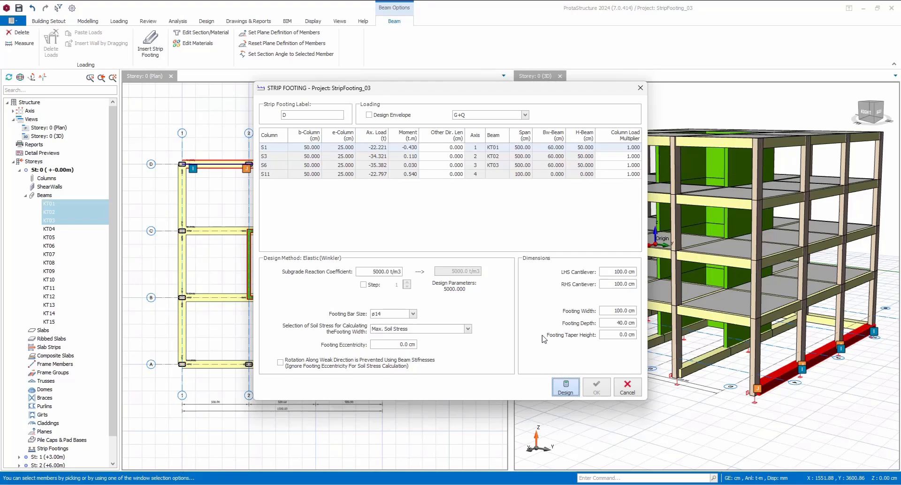
- Design and place strip footing D under KT01–KT03, dismissing the FE results warning, and reopen its settings
{"action": "left_click", "coordinate": [563, 388]}
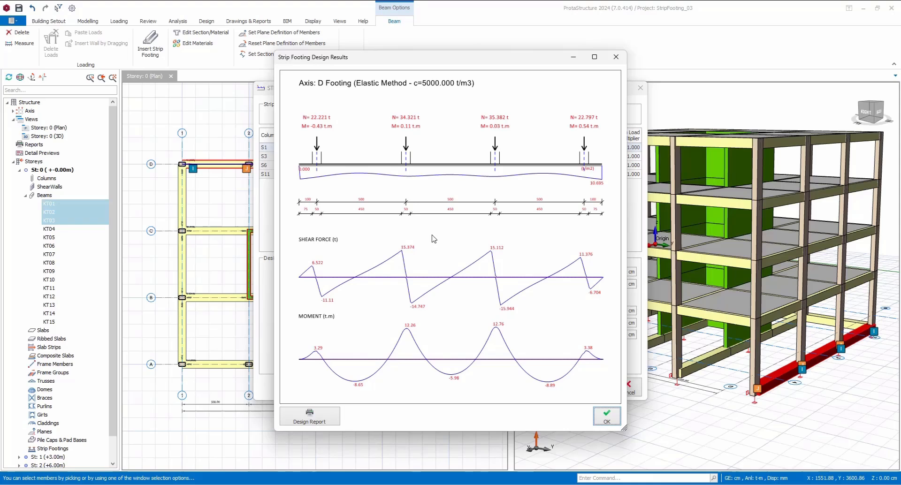
{"action": "mouse_move", "coordinate": [598, 392]}
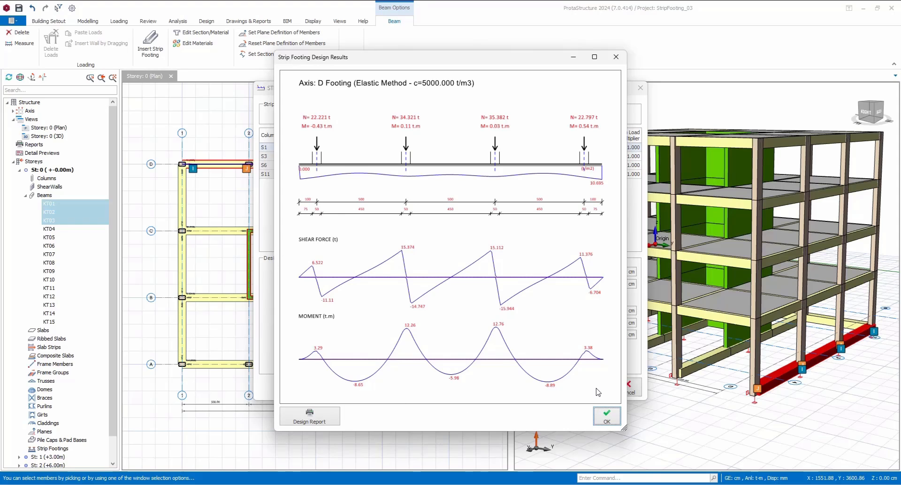
{"action": "mouse_move", "coordinate": [603, 407]}
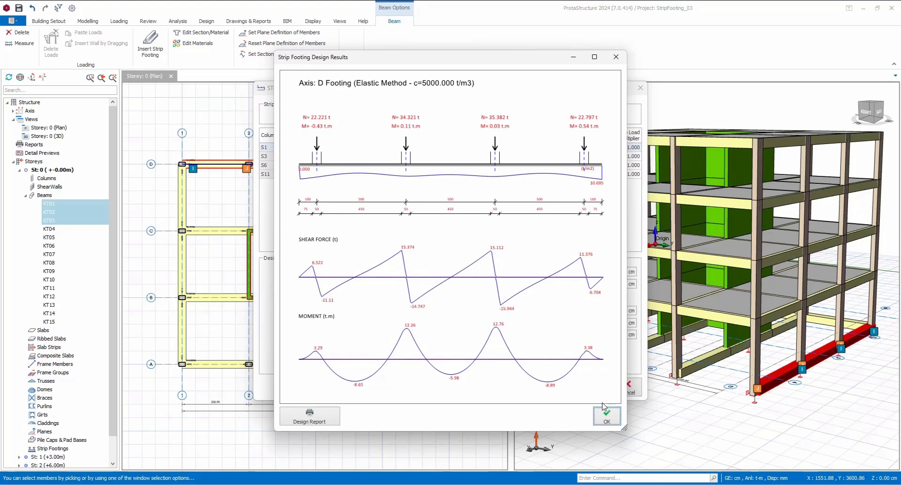
{"action": "left_click", "coordinate": [606, 415]}
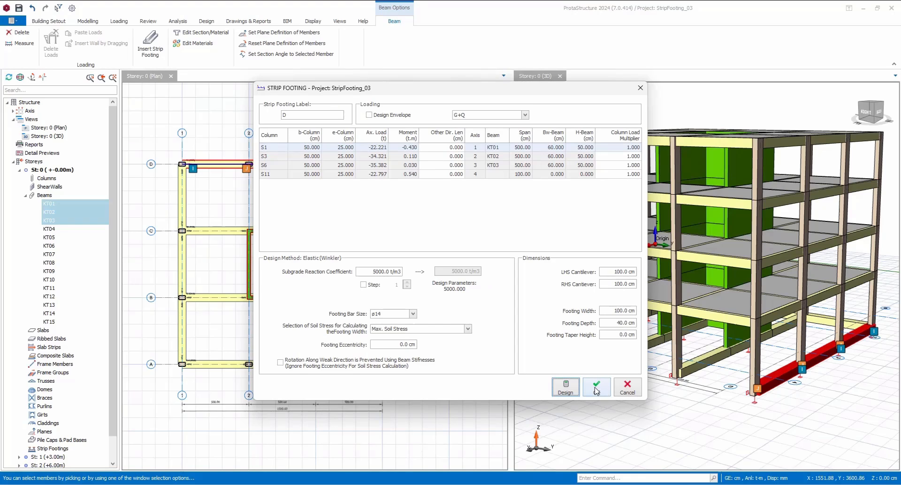
{"action": "left_click", "coordinate": [596, 386]}
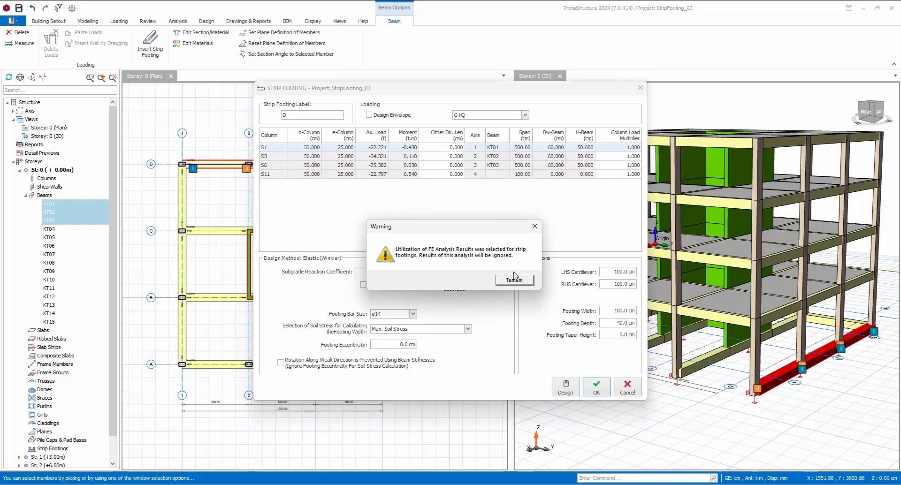
{"action": "left_click", "coordinate": [513, 279]}
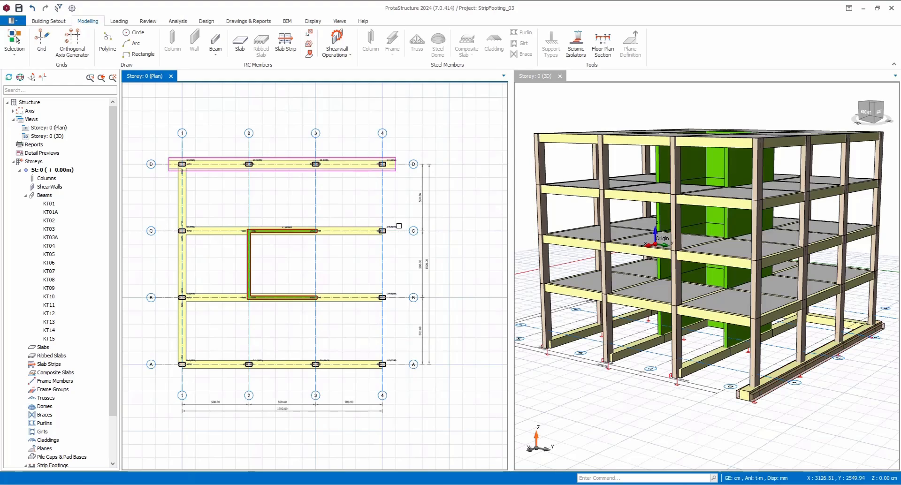
{"action": "left_click", "coordinate": [336, 173]}
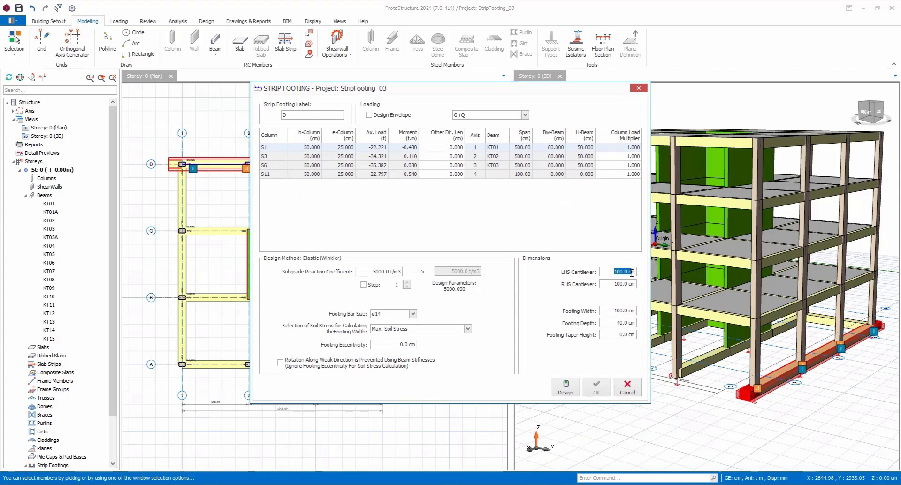
- Give footing D 150 cm LHS and RHS cantilevers and redesign it with the Finite Elements Method
{"action": "type", "text": "150.0"}
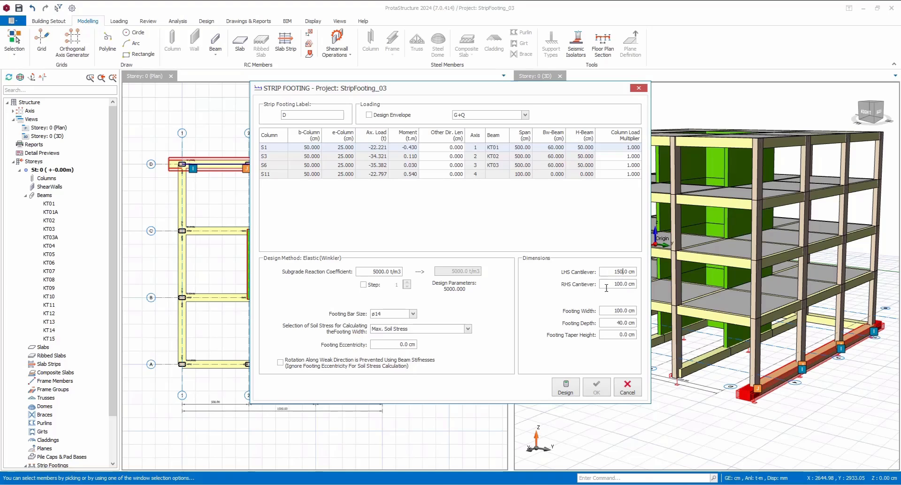
{"action": "type", "text": "150.0"}
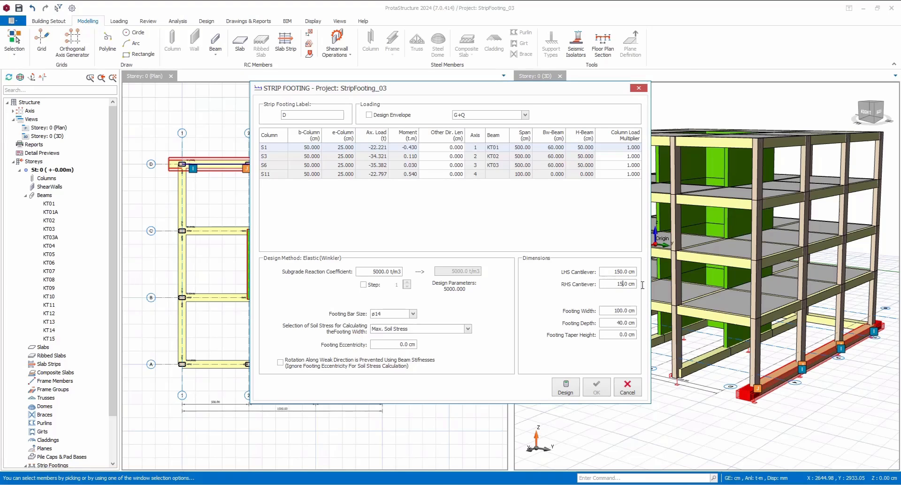
{"action": "left_click", "coordinate": [565, 386]}
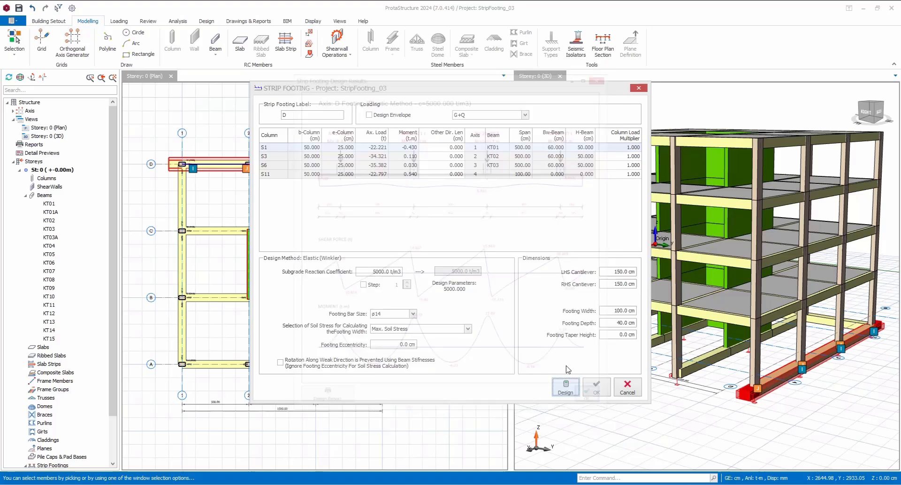
{"action": "left_click", "coordinate": [564, 387]}
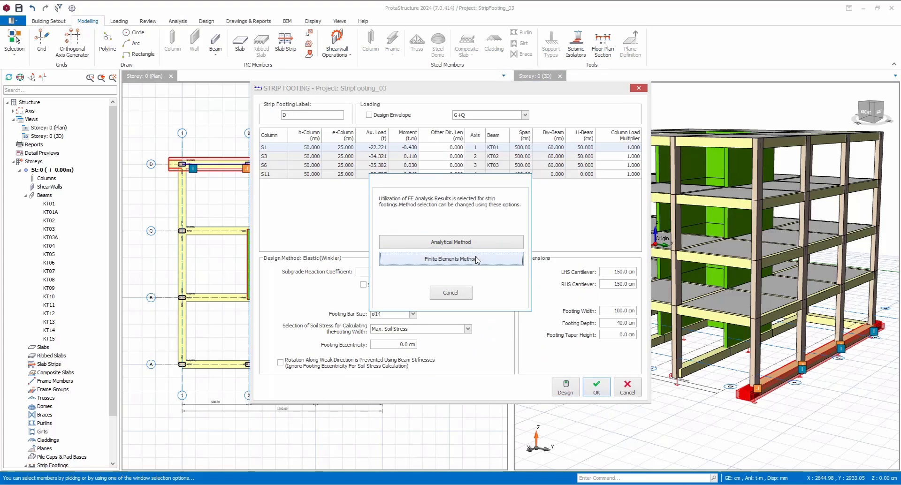
{"action": "left_click", "coordinate": [451, 259]}
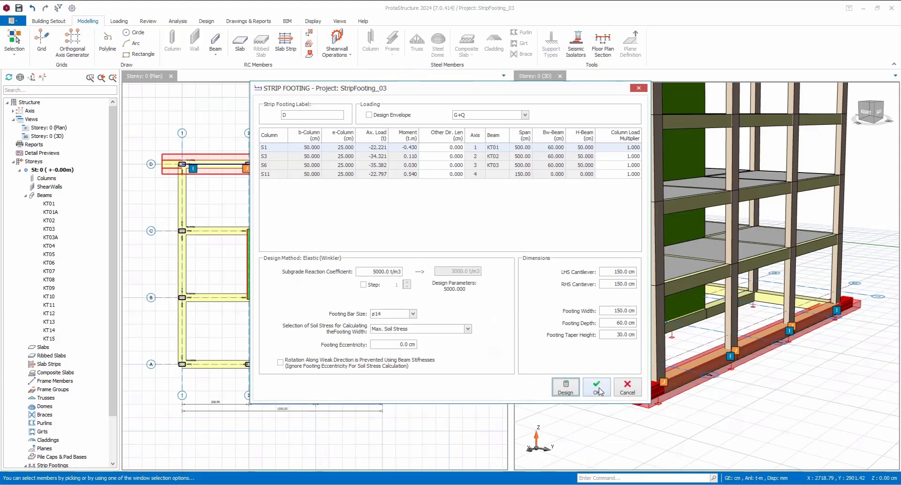
{"action": "left_click", "coordinate": [596, 386]}
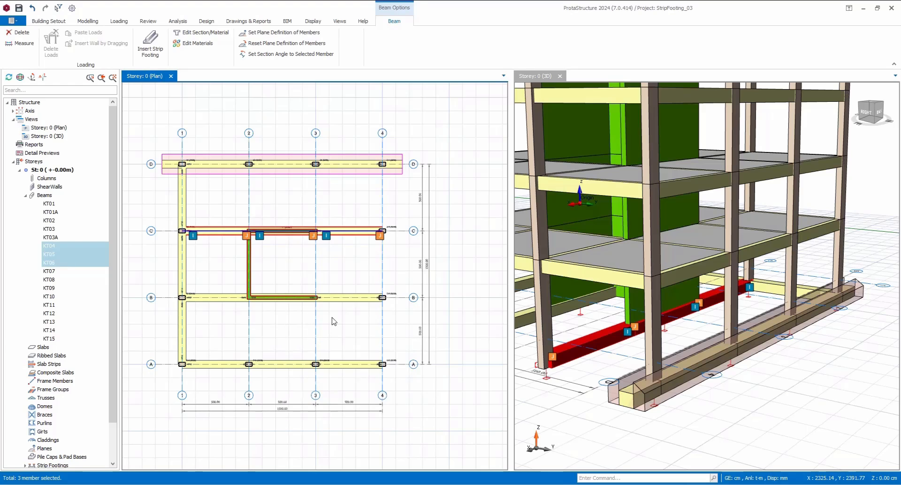
- Insert strip footings C under KT04–KT06 and B under KT07–KT09, dismissing the FE warning
{"action": "left_click", "coordinate": [150, 44]}
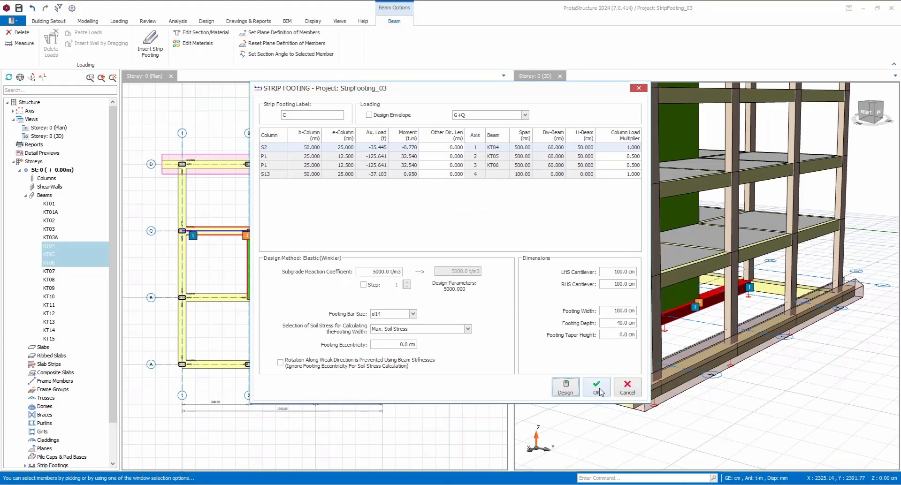
{"action": "left_click", "coordinate": [596, 386]}
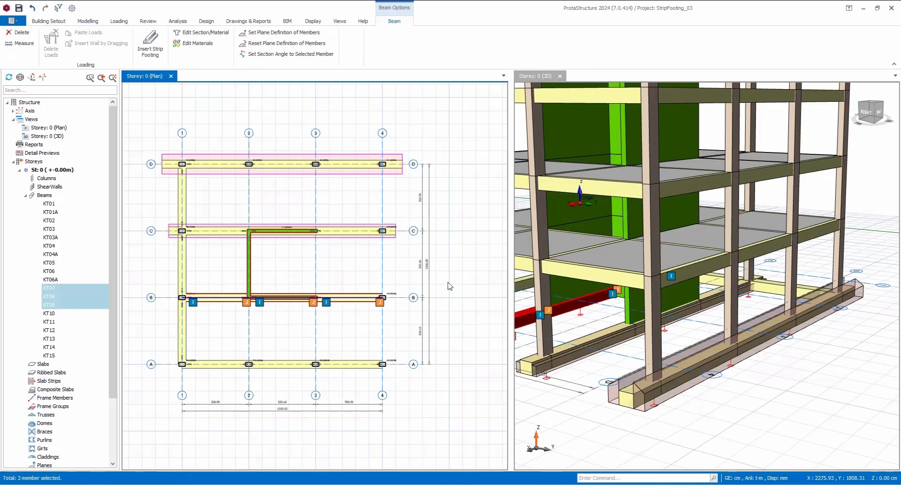
{"action": "left_click", "coordinate": [150, 44]}
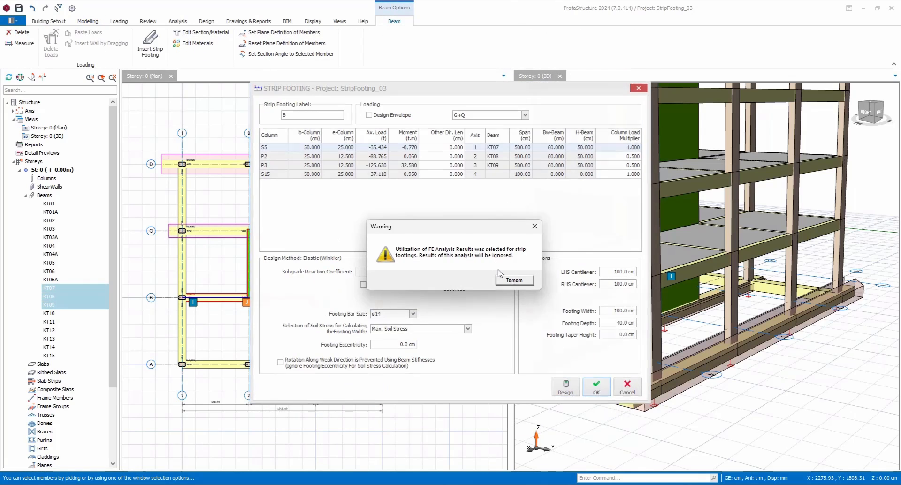
{"action": "left_click", "coordinate": [513, 279]}
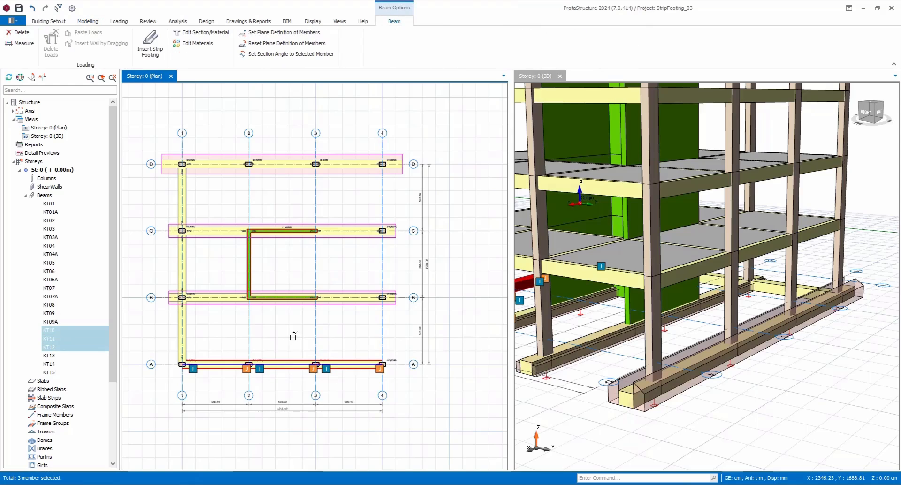
{"action": "mouse_move", "coordinate": [363, 293]}
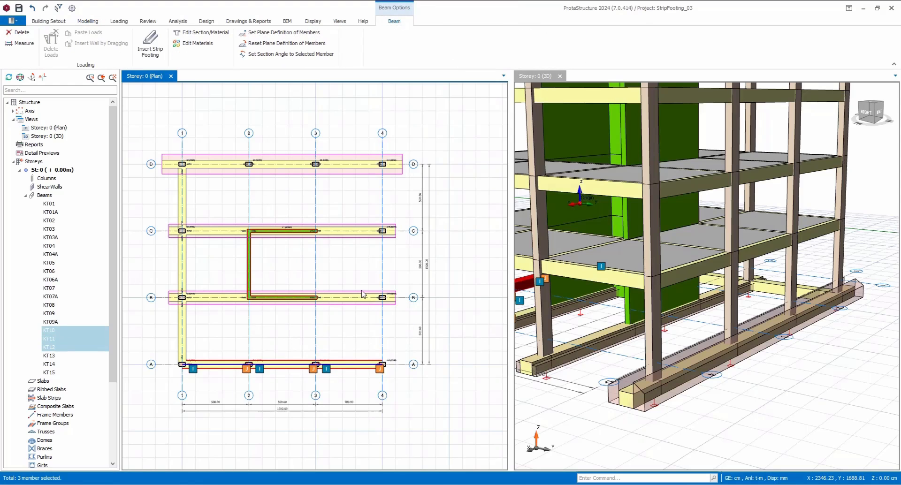
- Insert strip footing A under KT10–KT12 with 50 cm eccentricity and rotation restraint, designed by Finite Elements Method
{"action": "left_click", "coordinate": [151, 43]}
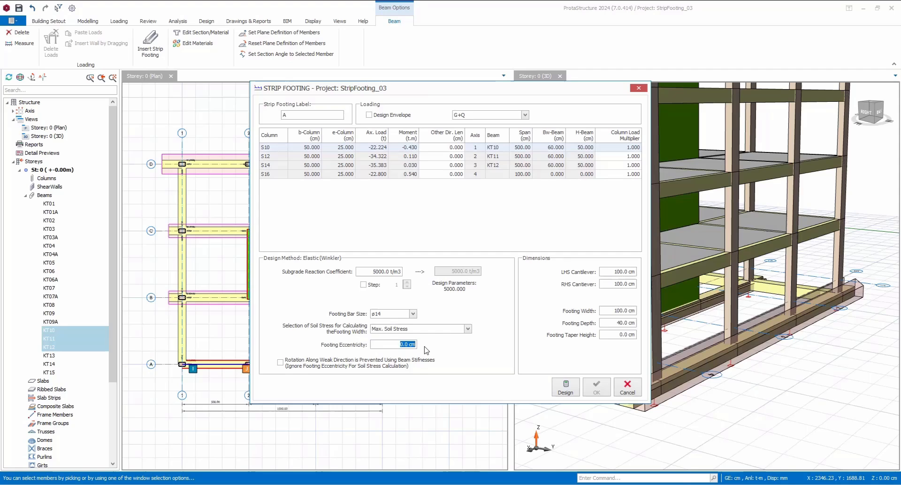
{"action": "type", "text": "50.0"}
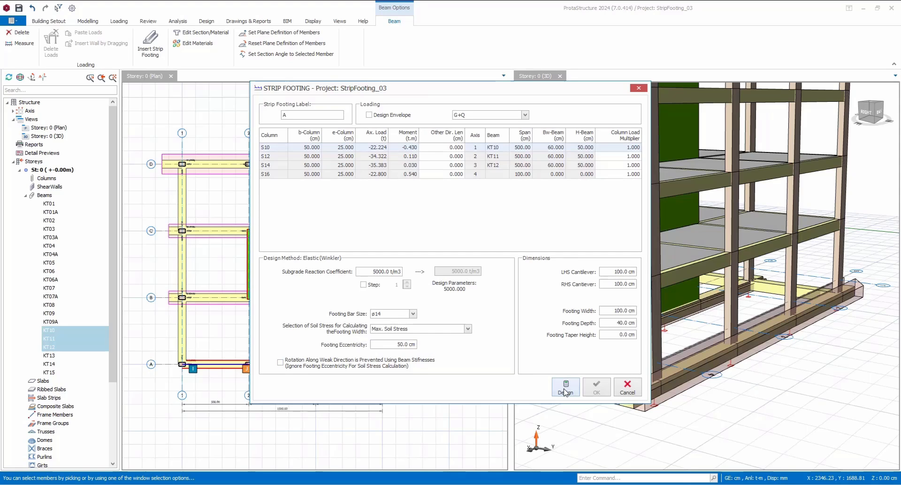
{"action": "left_click", "coordinate": [564, 387]}
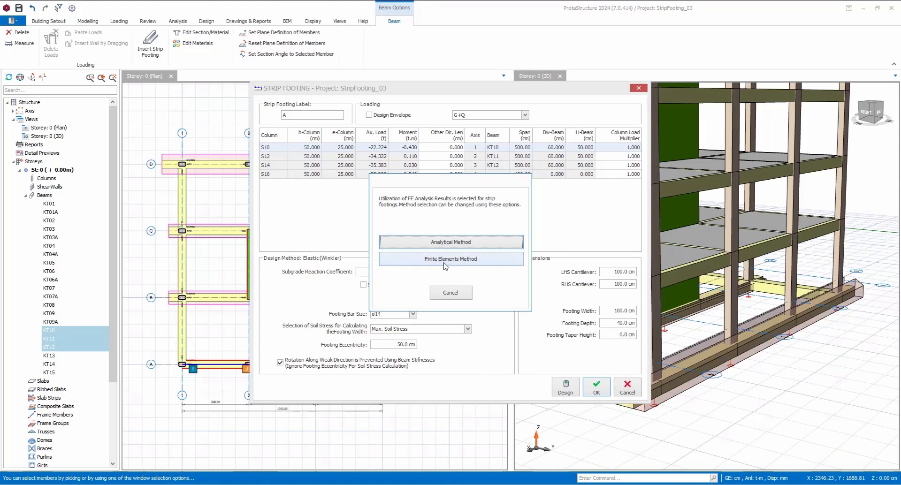
{"action": "left_click", "coordinate": [450, 292]}
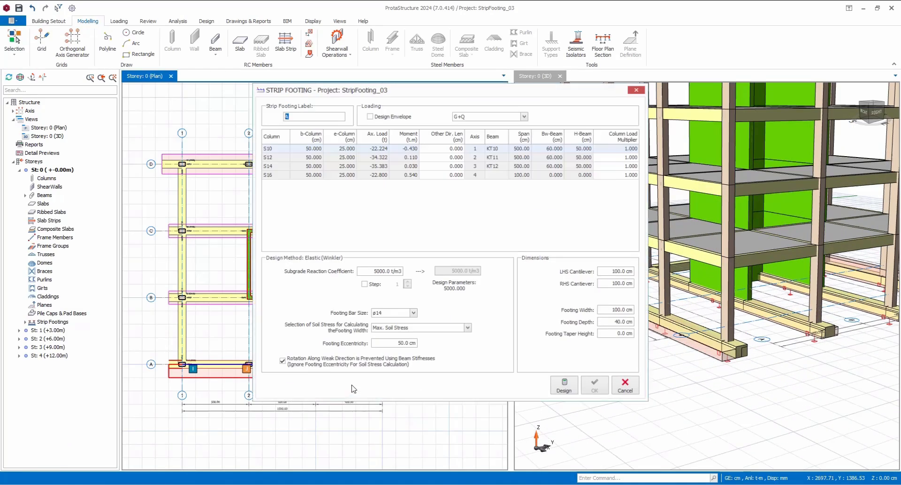
{"action": "left_click", "coordinate": [564, 385]}
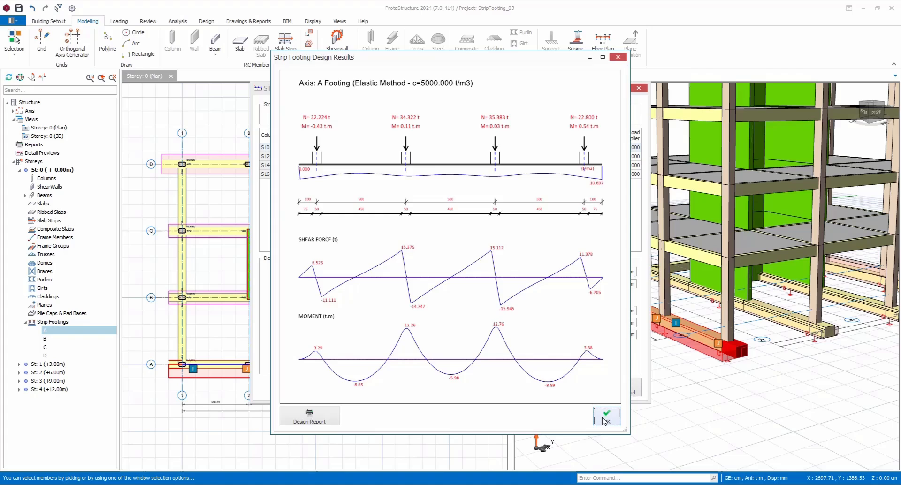
{"action": "left_click", "coordinate": [607, 416]}
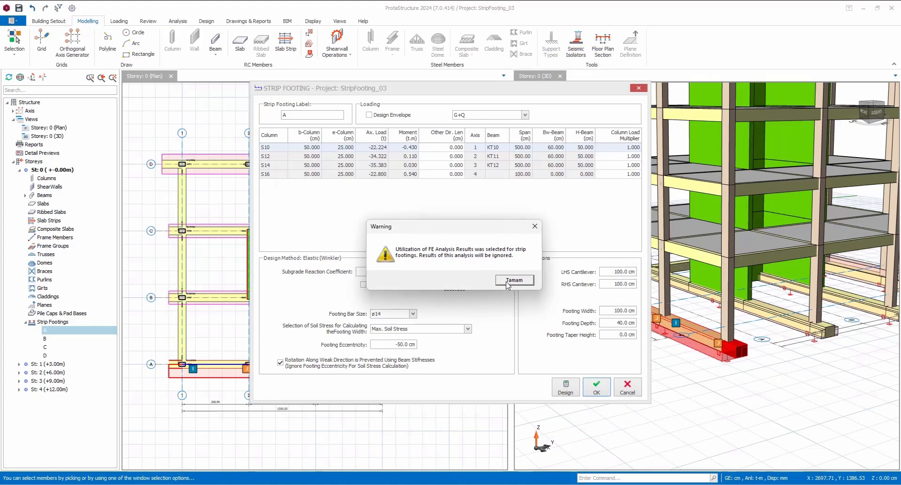
{"action": "left_click", "coordinate": [513, 282]}
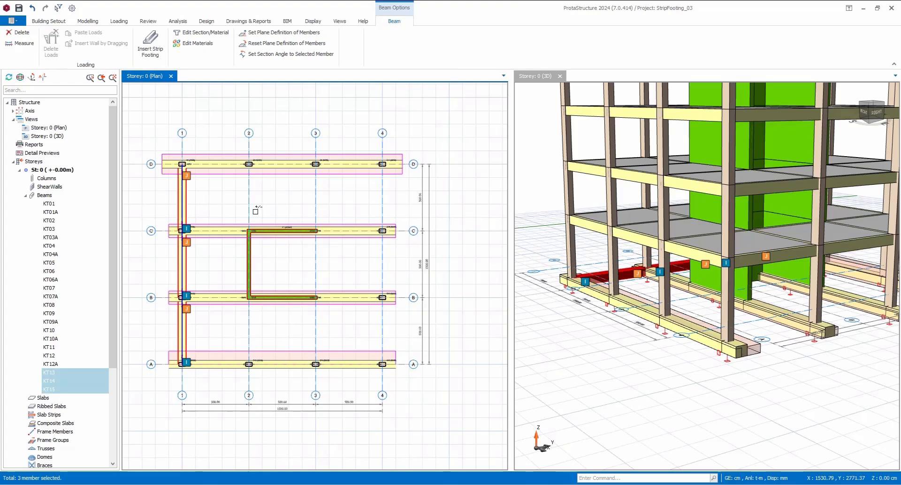
{"action": "mouse_move", "coordinate": [371, 329]}
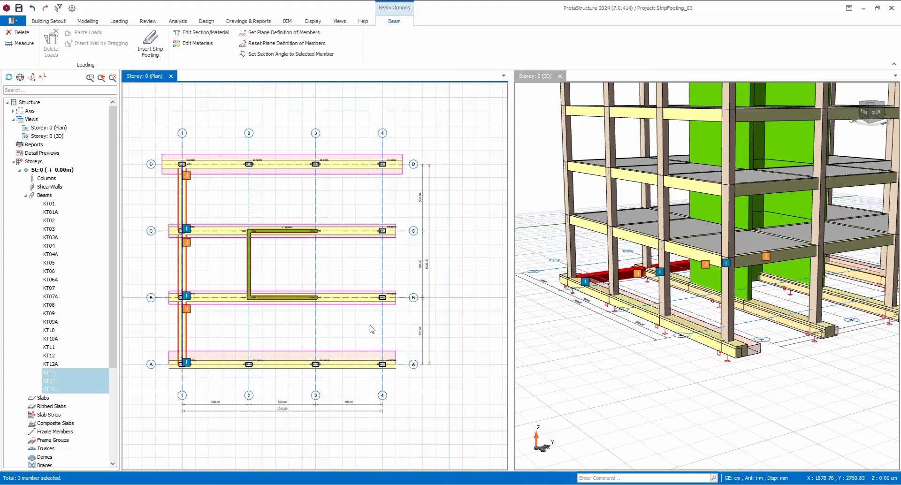
- Design and accept the strip footing along axis 1 under beams KT13–KT15
{"action": "left_click", "coordinate": [150, 46]}
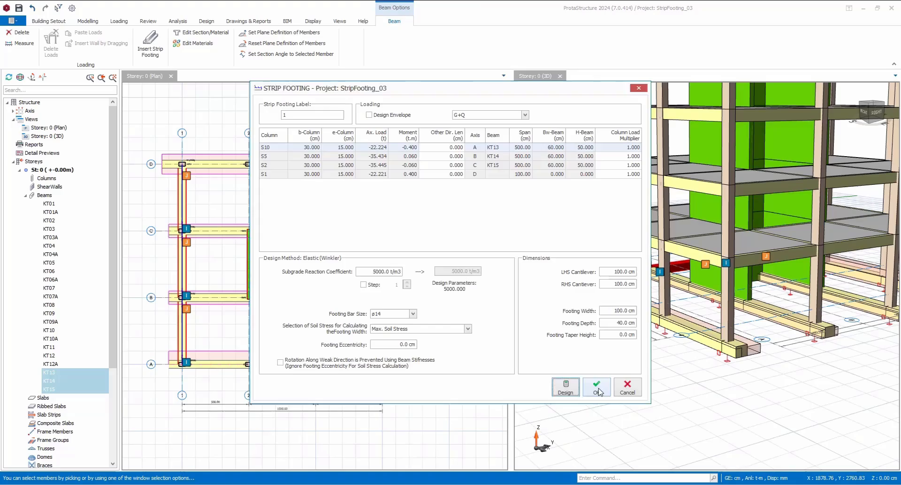
{"action": "left_click", "coordinate": [597, 387]}
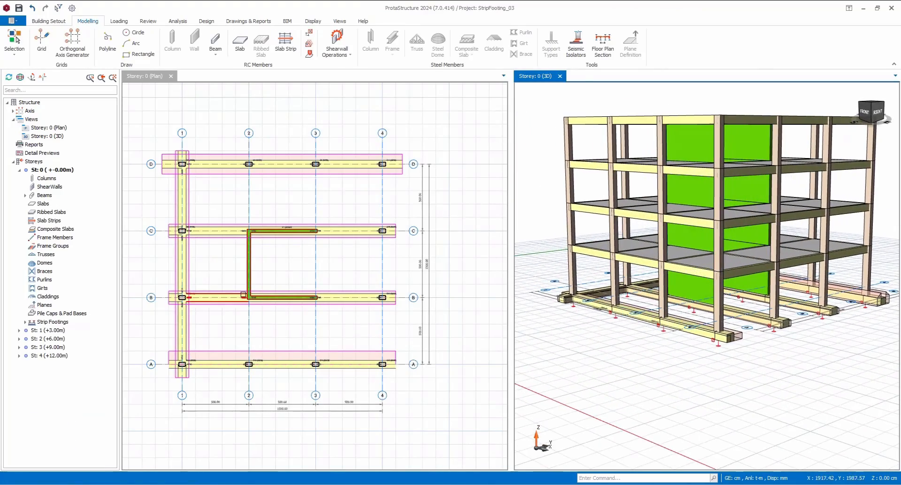
{"action": "left_click", "coordinate": [177, 22]}
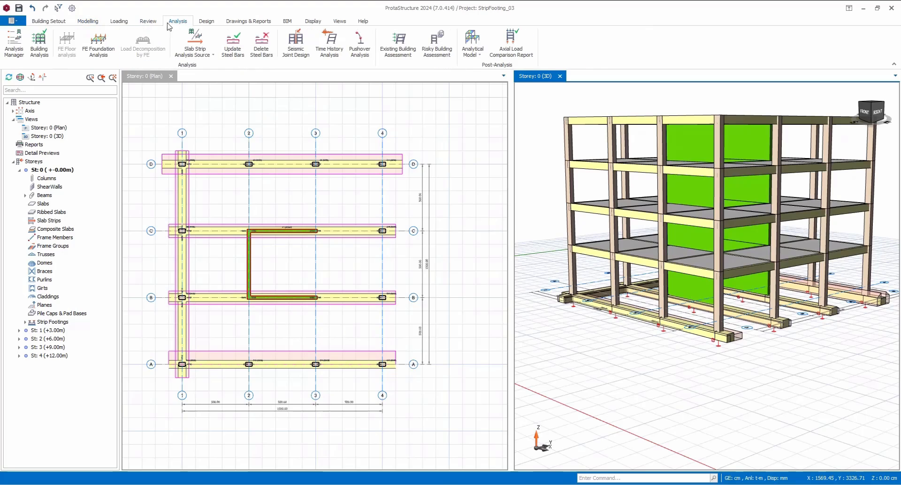
- Run the FE Foundation Analysis for storey 0 with floor mesh, accept the model preview and close the analysis window
{"action": "left_click", "coordinate": [99, 44]}
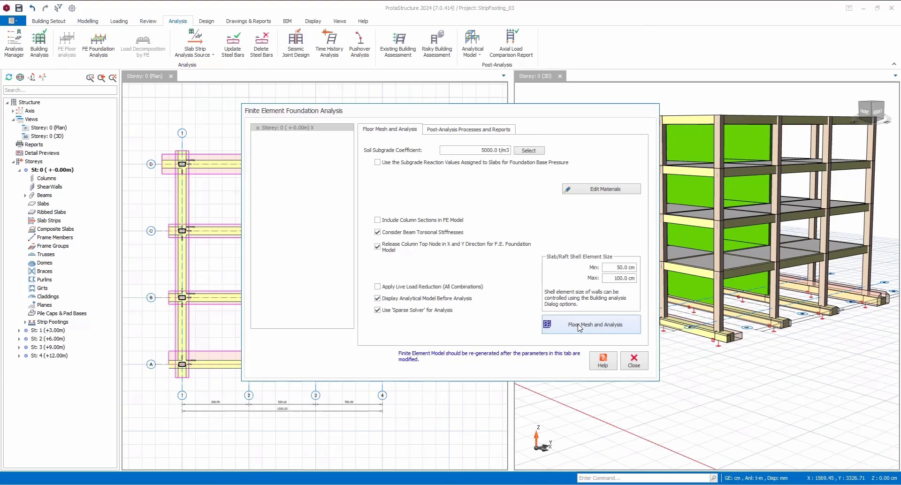
{"action": "left_click", "coordinate": [590, 324]}
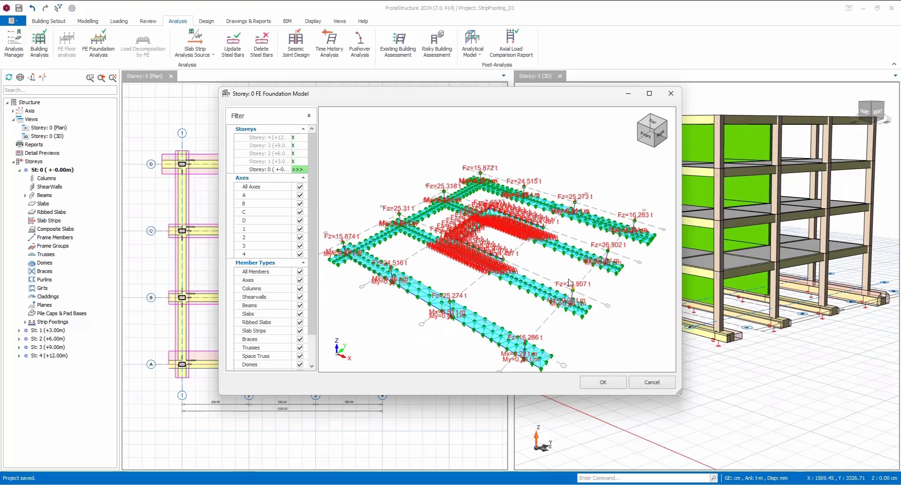
{"action": "left_click", "coordinate": [601, 382]}
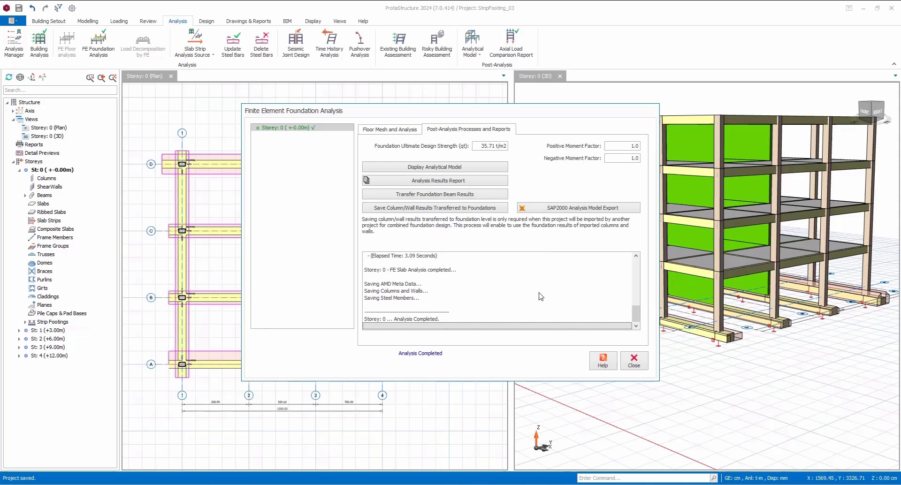
{"action": "left_click", "coordinate": [634, 361]}
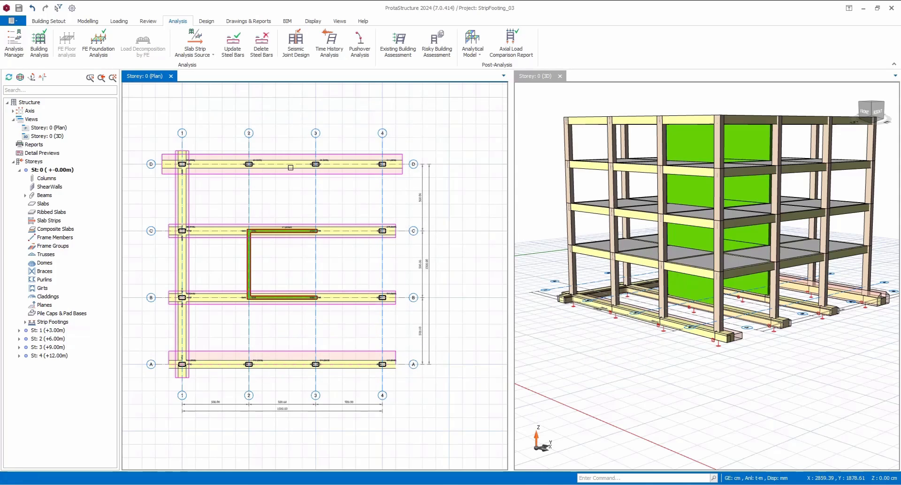
{"action": "left_click", "coordinate": [205, 22]}
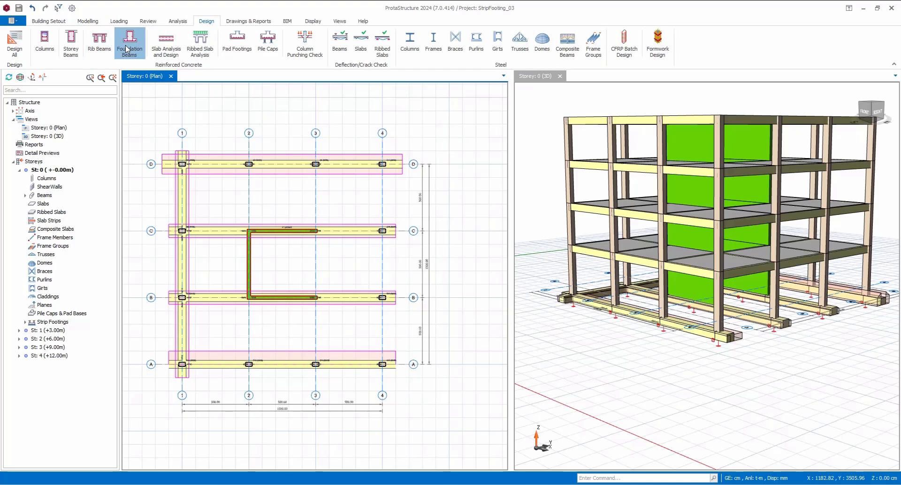
- Run batch reinforcement design on all foundation beams with Re-select All Bars
{"action": "left_click", "coordinate": [130, 44]}
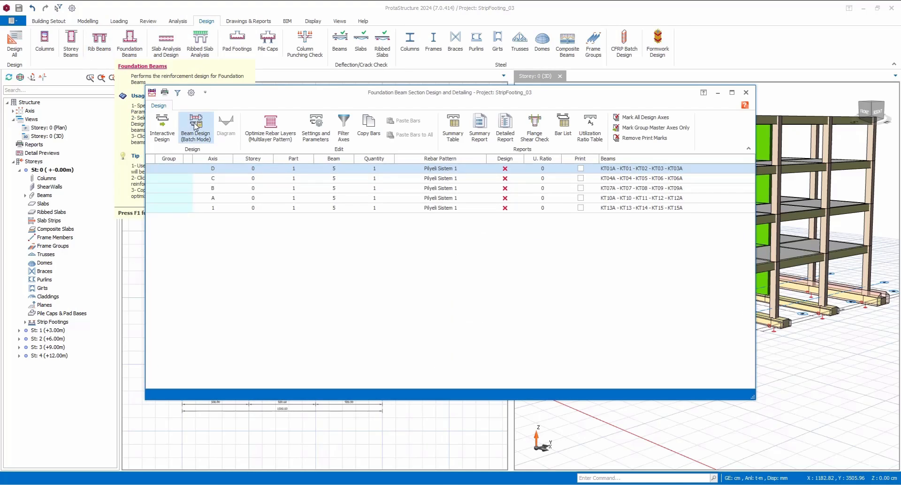
{"action": "left_click", "coordinate": [195, 122]}
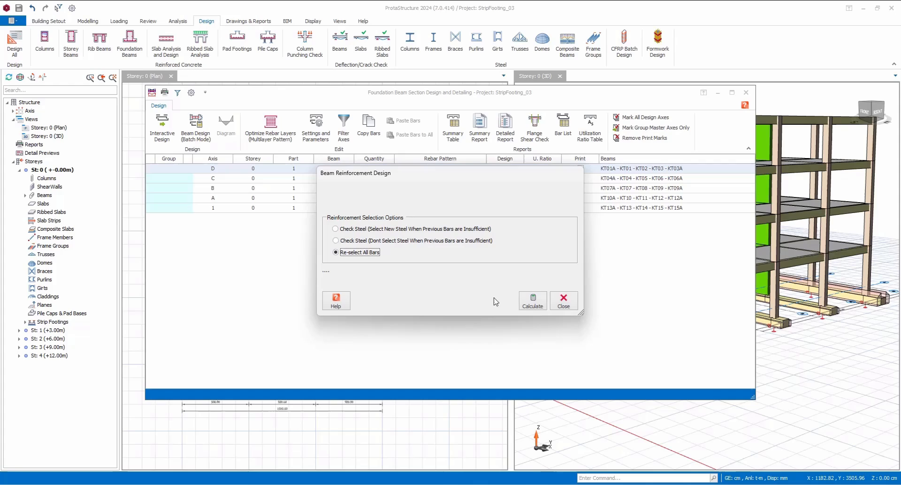
{"action": "left_click", "coordinate": [532, 301]}
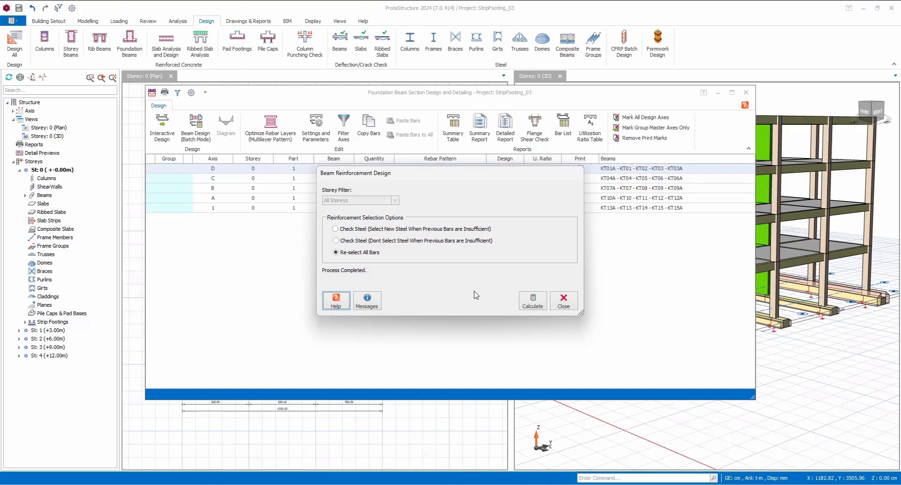
{"action": "left_click", "coordinate": [563, 300]}
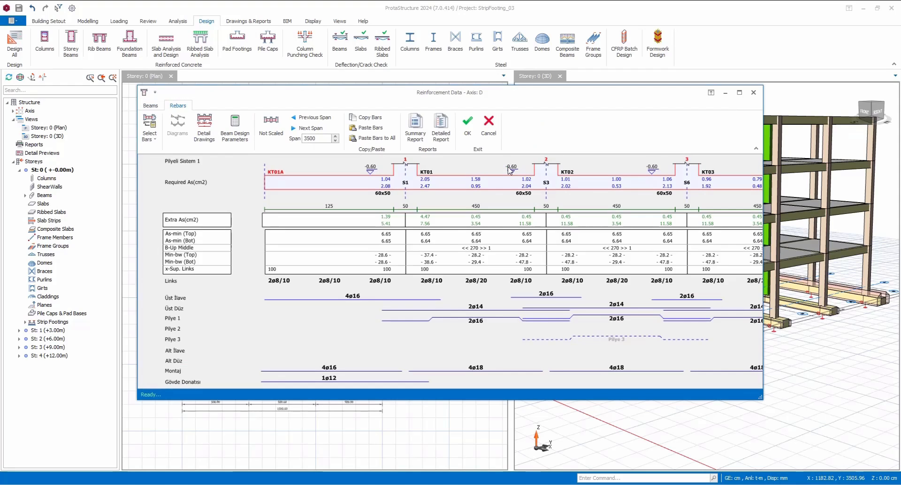
- Change axis D's first Pilye bent-up bar to 3ø18 and accept the arrangement
{"action": "left_click", "coordinate": [739, 92]}
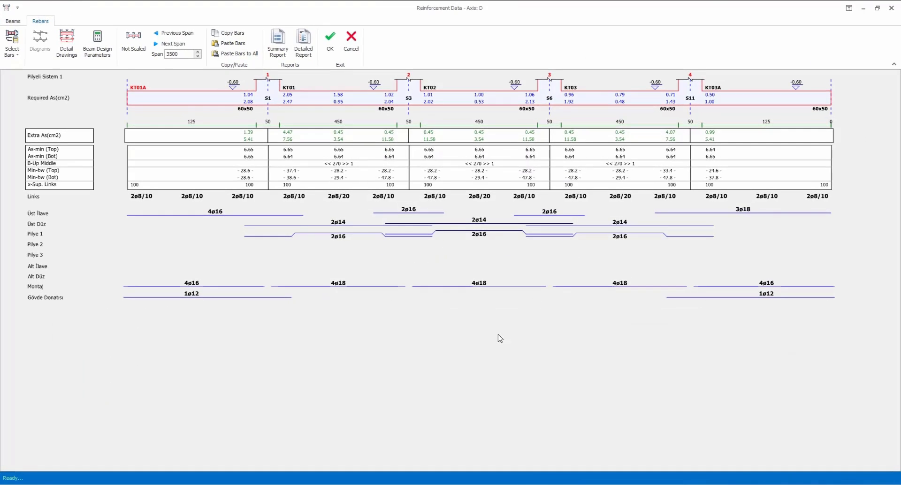
{"action": "left_click", "coordinate": [338, 235]}
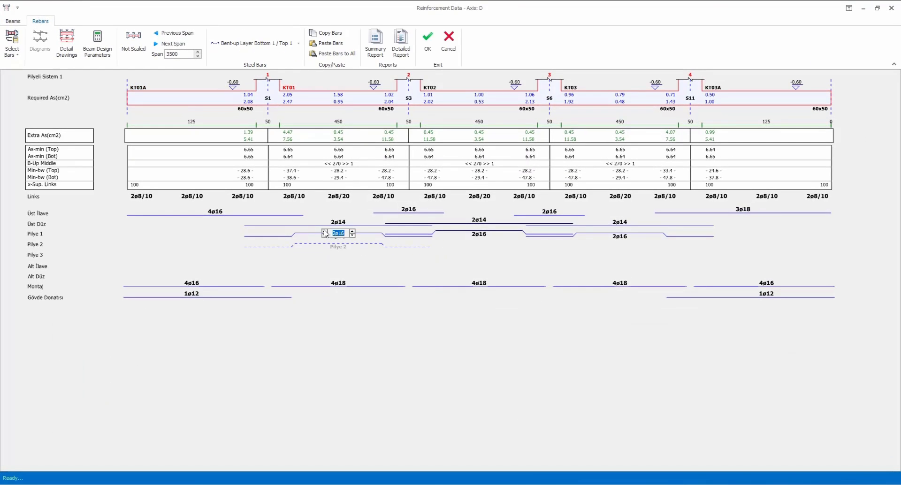
{"action": "type", "text": "3ø18"}
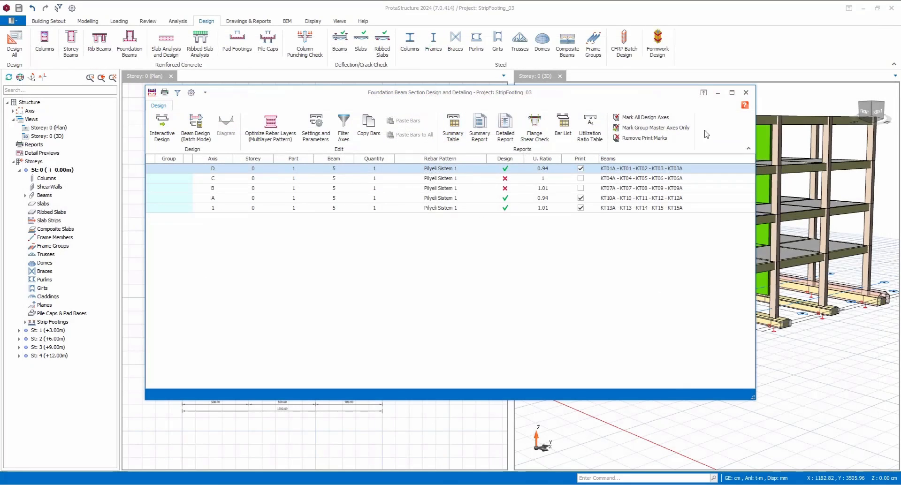
- Save the project changes and launch ProtaDetails from Drawings & Reports
{"action": "left_click", "coordinate": [745, 92]}
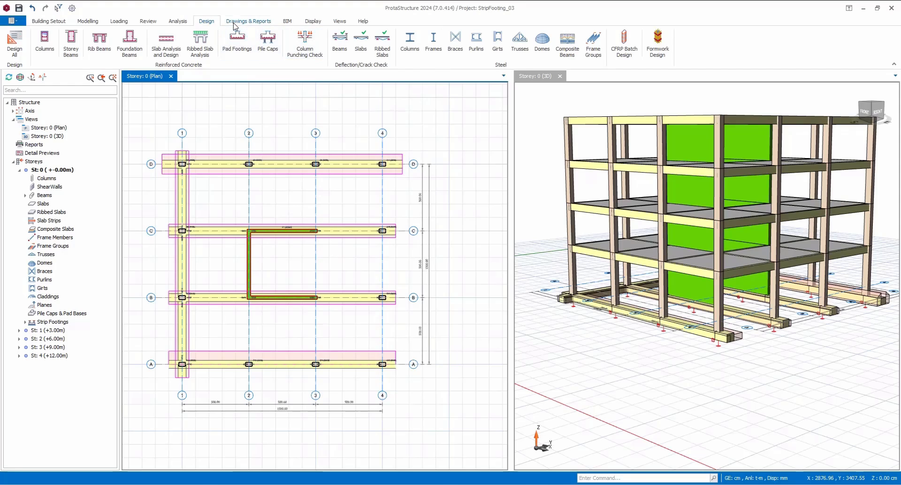
{"action": "left_click", "coordinate": [248, 22]}
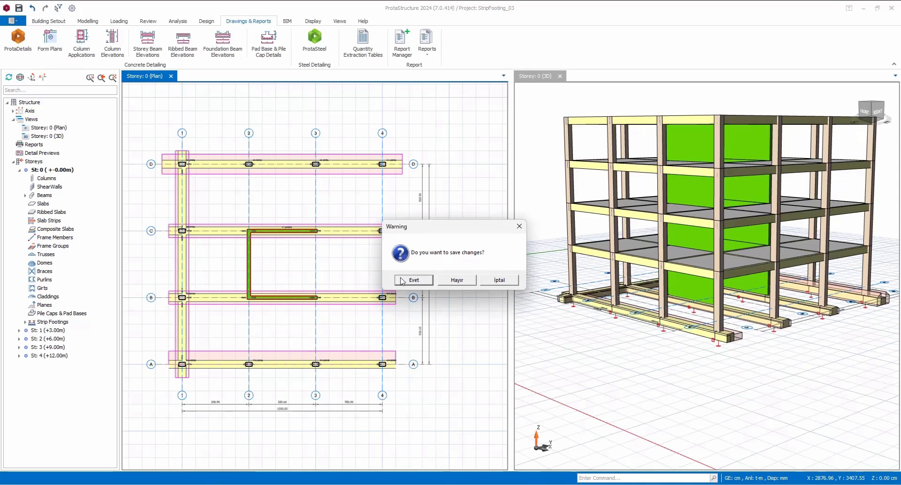
{"action": "left_click", "coordinate": [413, 280]}
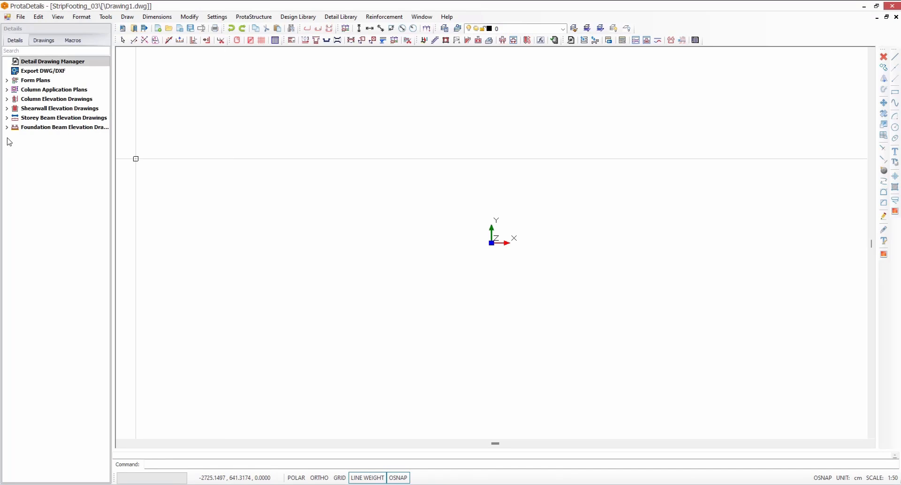
- Draw foundation beam elevation drawings for all five beam axes
{"action": "left_click", "coordinate": [6, 127]}
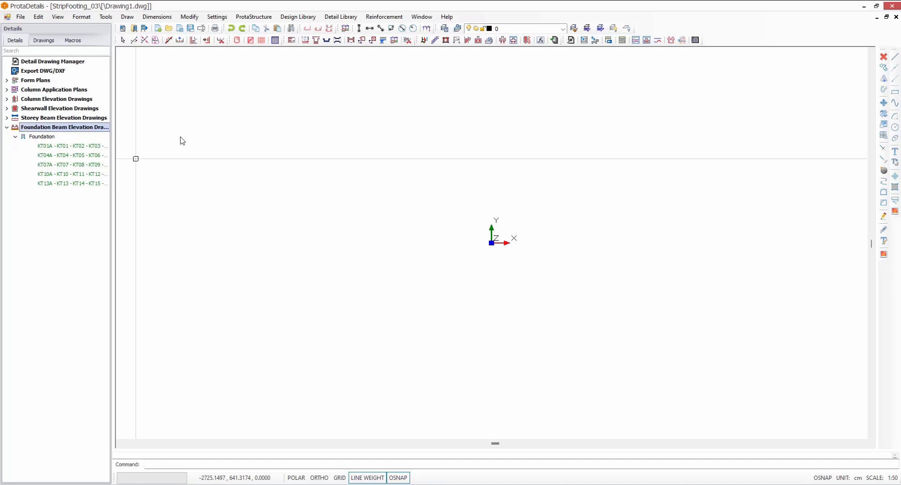
{"action": "double_click", "coordinate": [65, 127]}
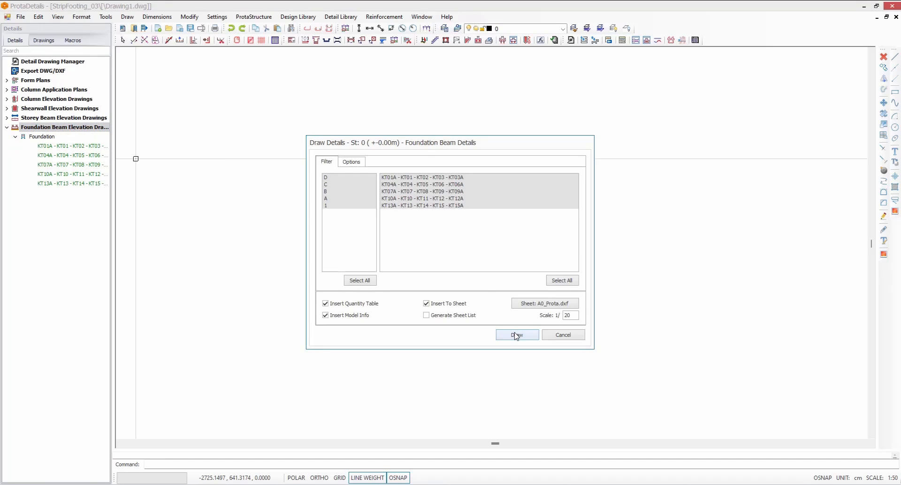
{"action": "left_click", "coordinate": [516, 335]}
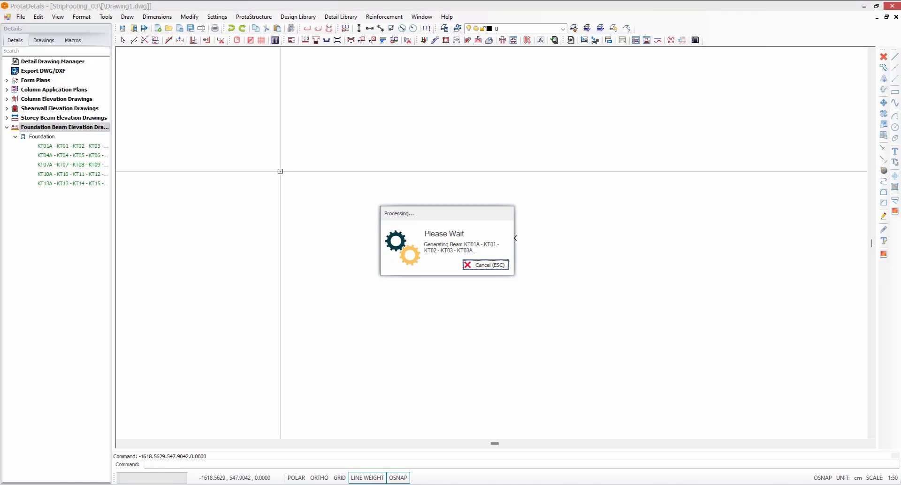